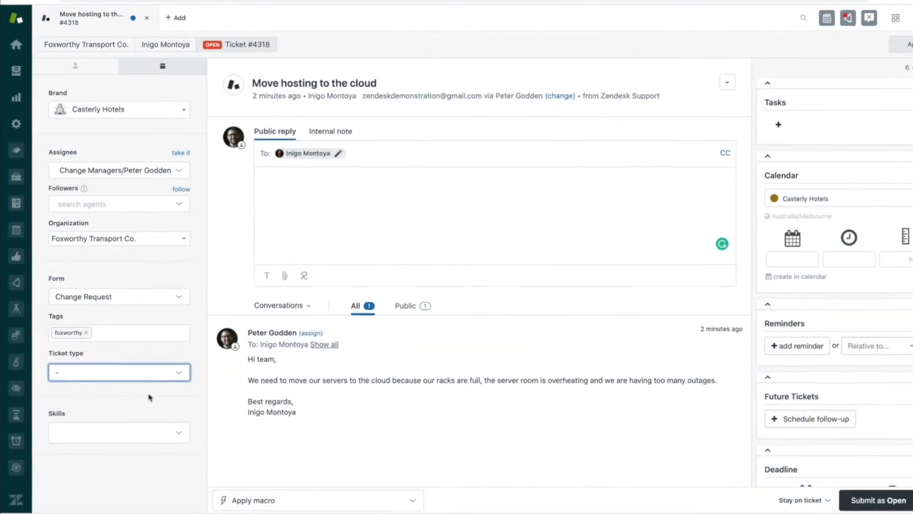
- Set the 'Move hosting to the cloud' ticket's type to Change from the Ticket type dropdown
left_click(119, 373)
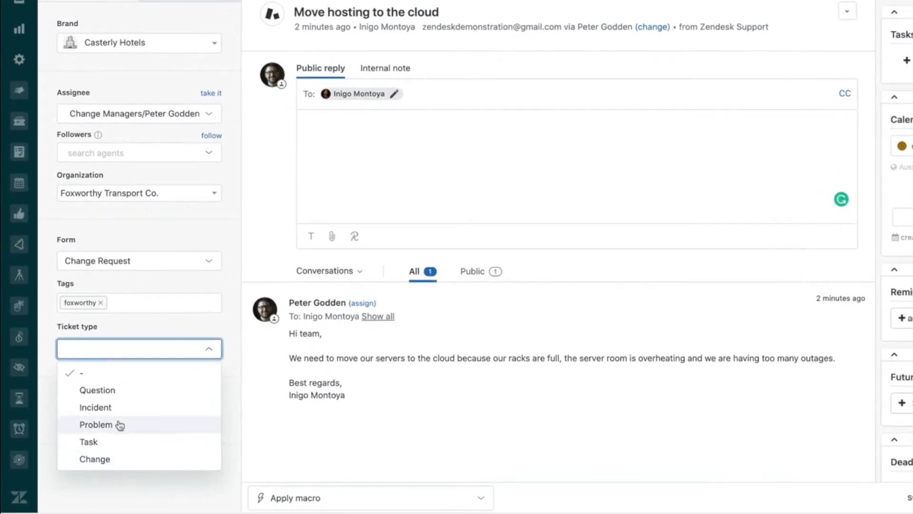
left_click(95, 408)
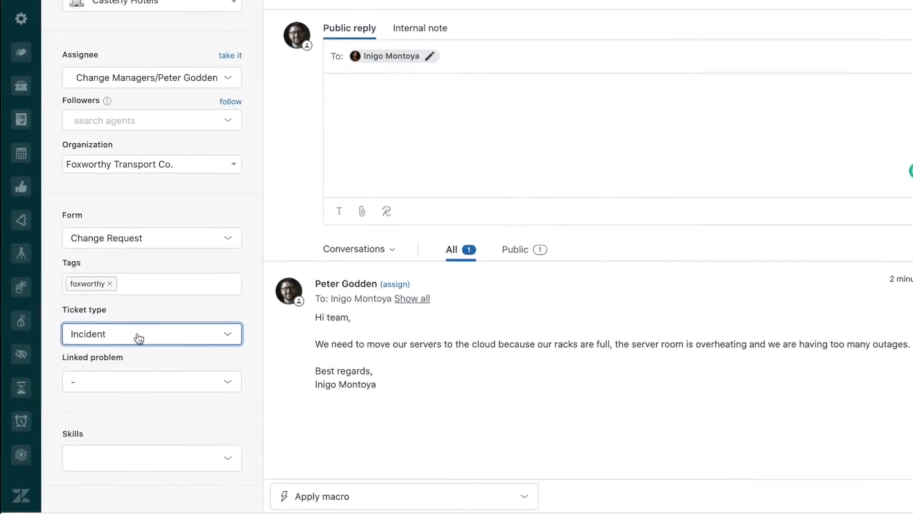
left_click(151, 334)
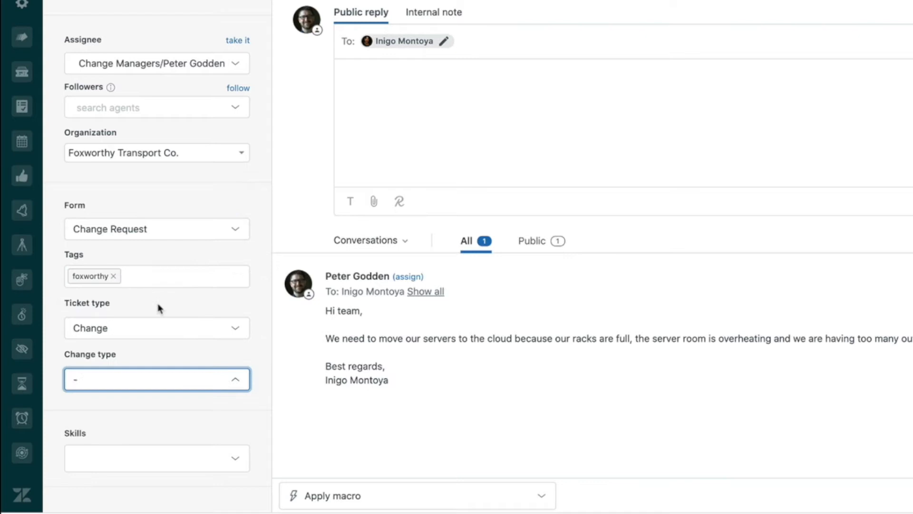
- Scroll down the change request form to reach the plan and approval fields
scroll("down", 3)
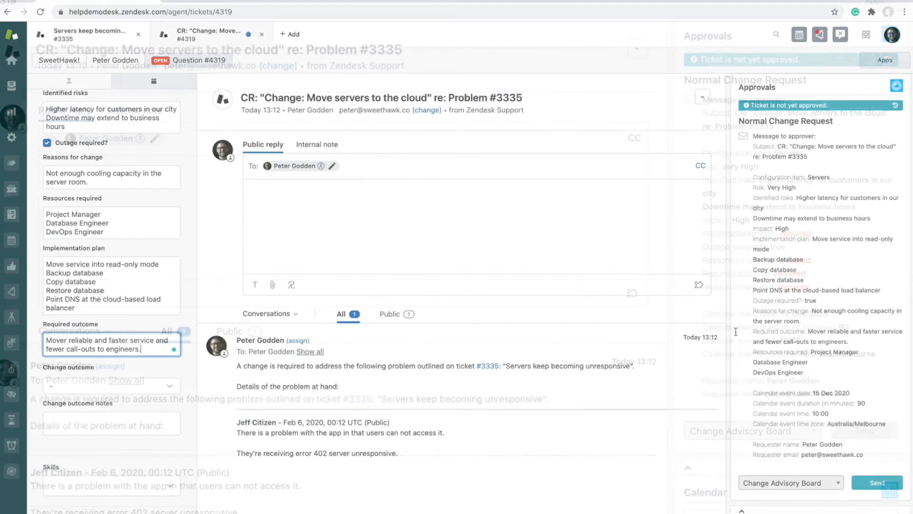
- Send the Change Advisory Board approval, submit the ticket, and view the synced event in Google Calendar
left_click(879, 482)
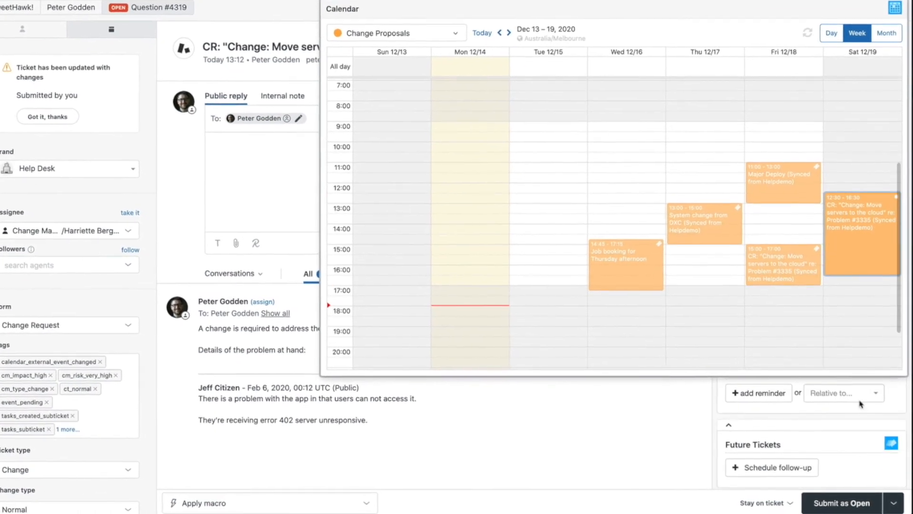
left_click(843, 502)
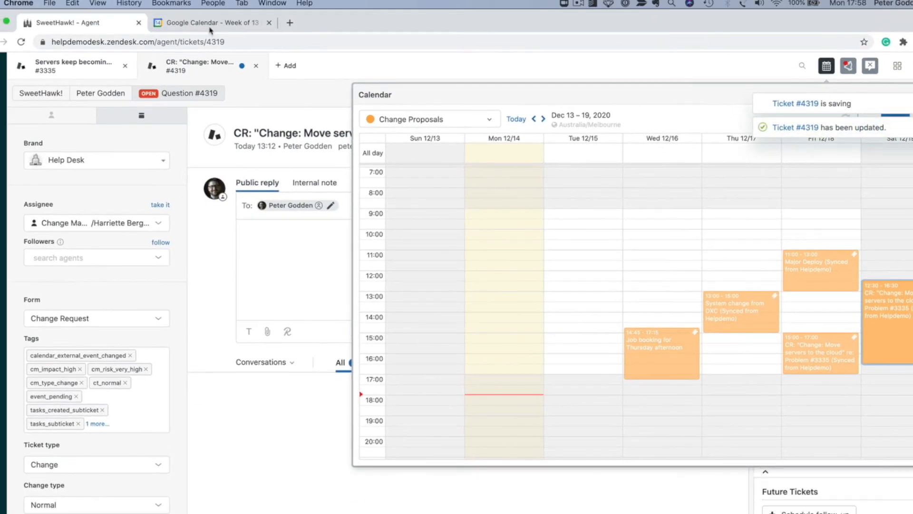
left_click(209, 22)
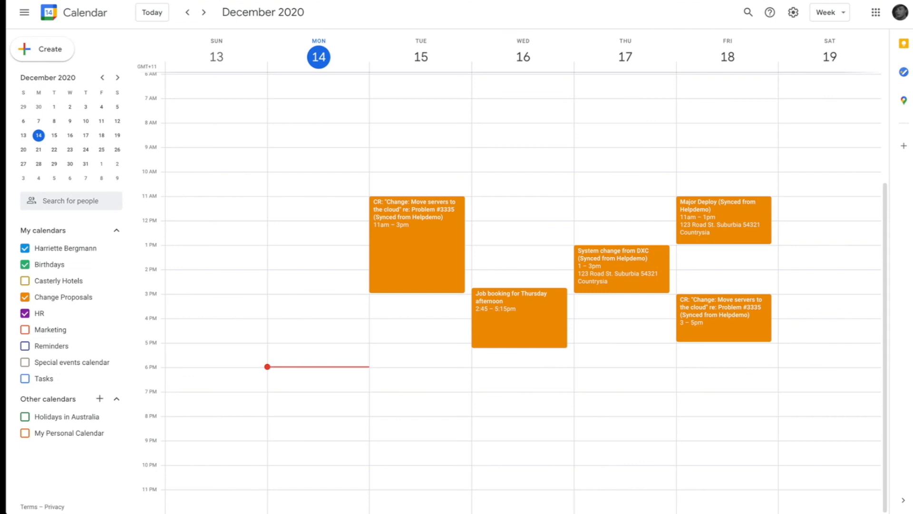